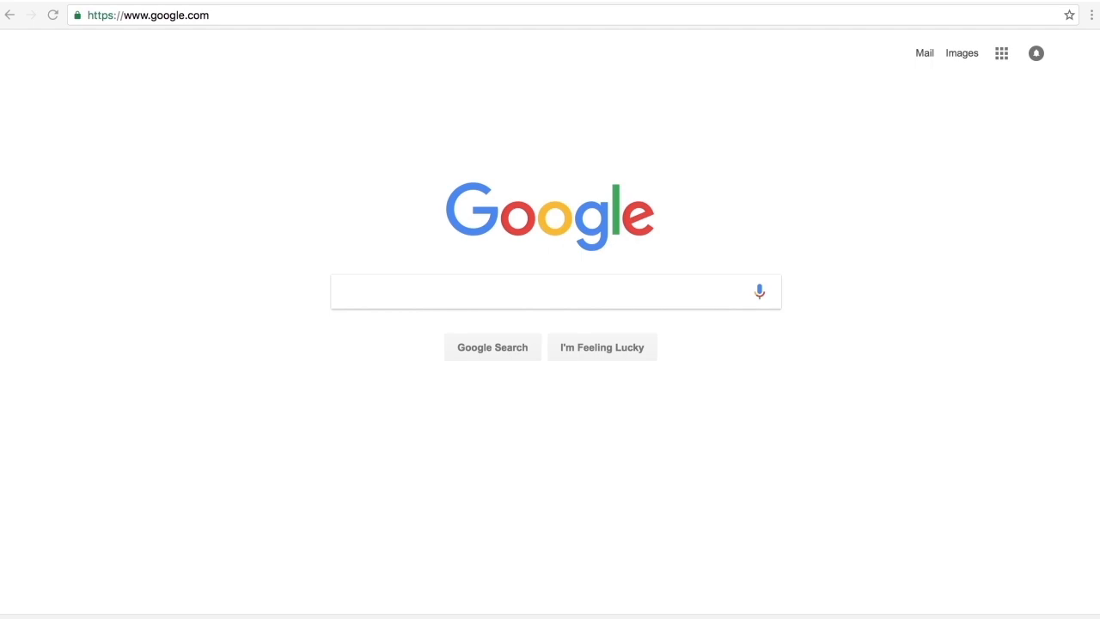
Load storedgefms.com in the Chrome address bar to reach the storEDGE sign-in page
type("storedgefms")
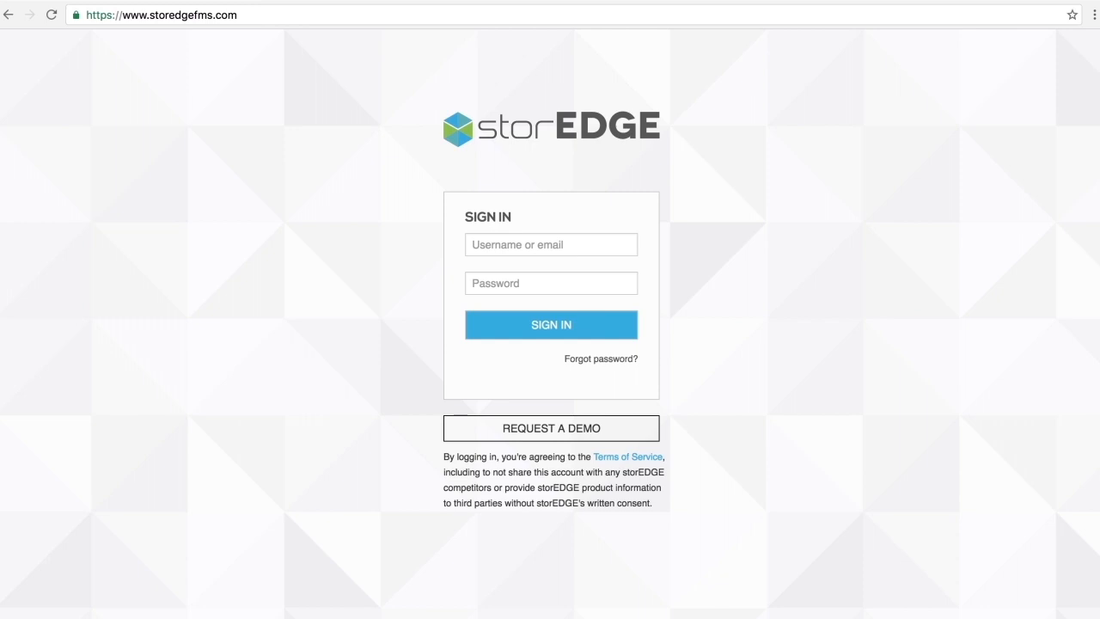
Sign in to storEDGE with the entered username and password
type("newuser")
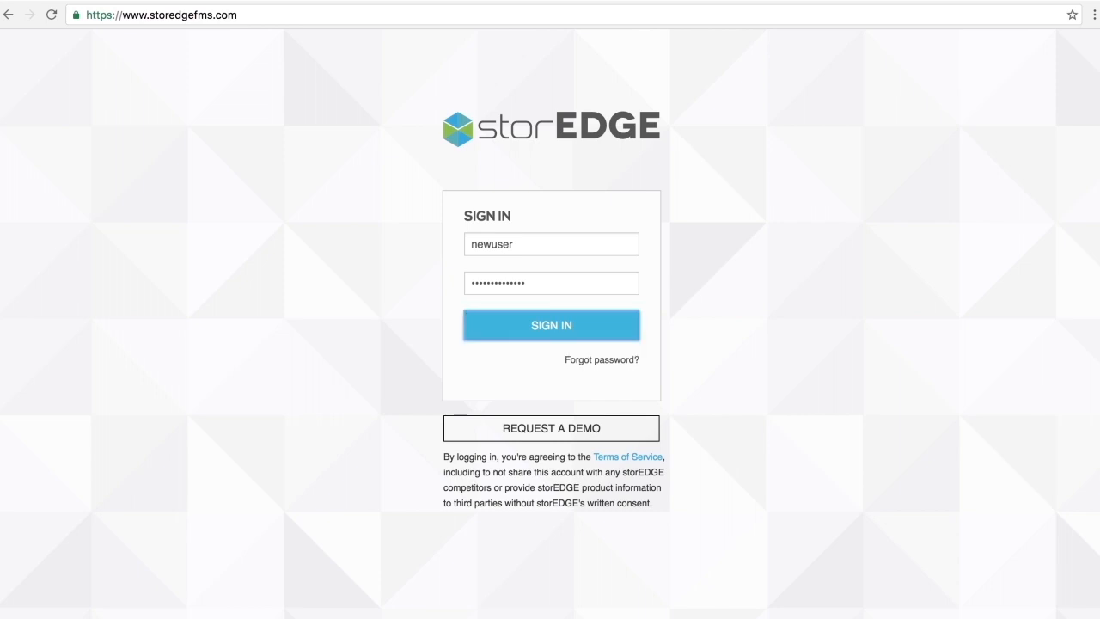
left_click(551, 324)
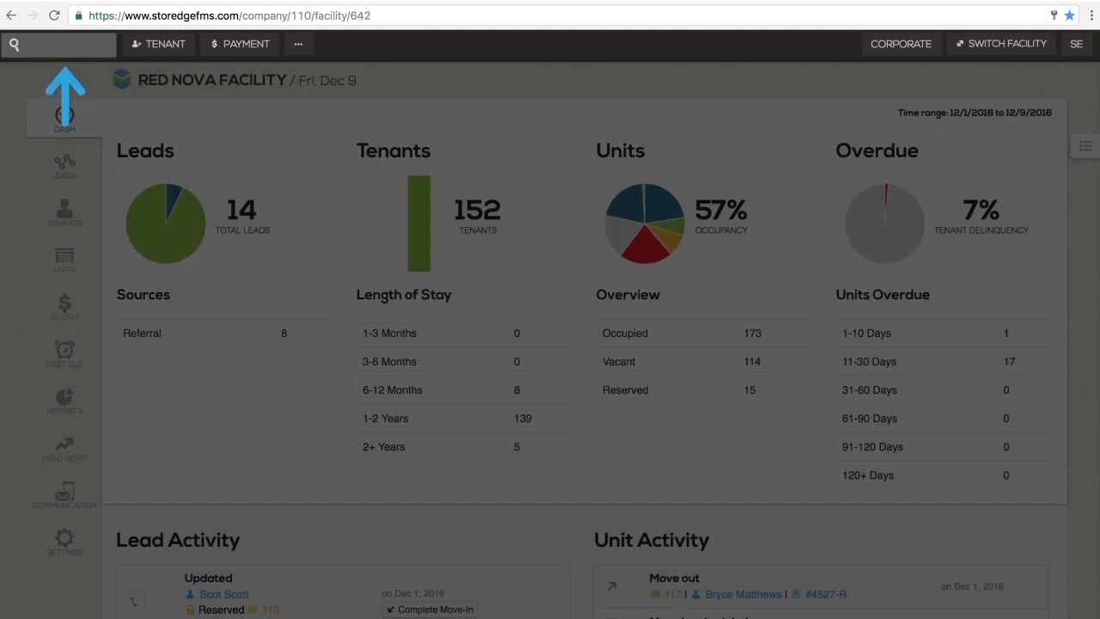
mouse_move(65, 116)
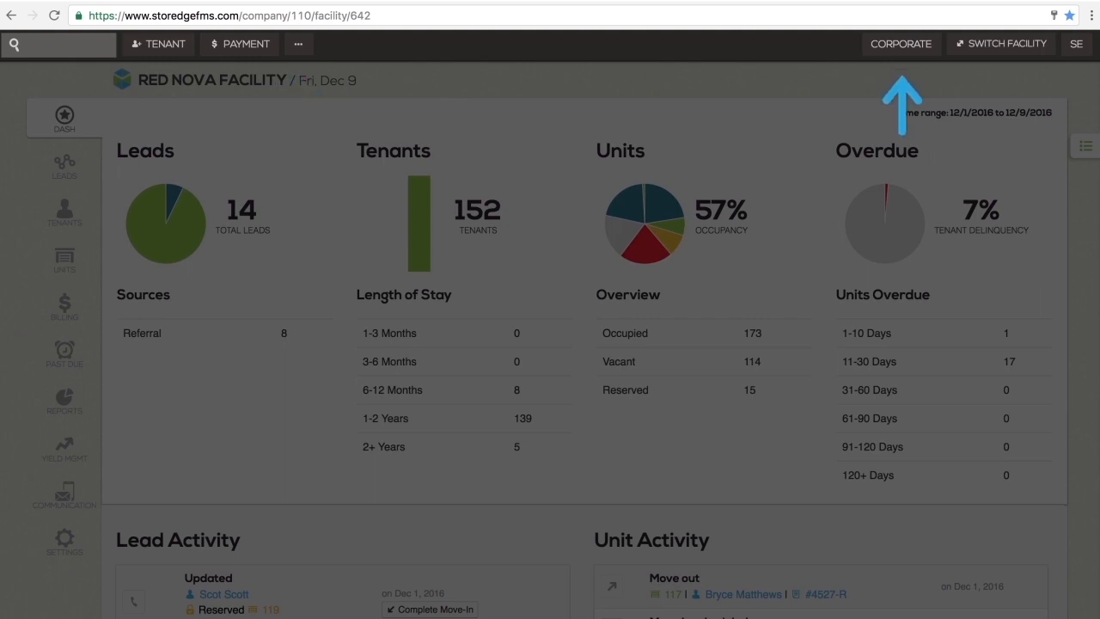
View the Switch Facility list and close it, keeping Red Nova Facility active
left_click(1000, 43)
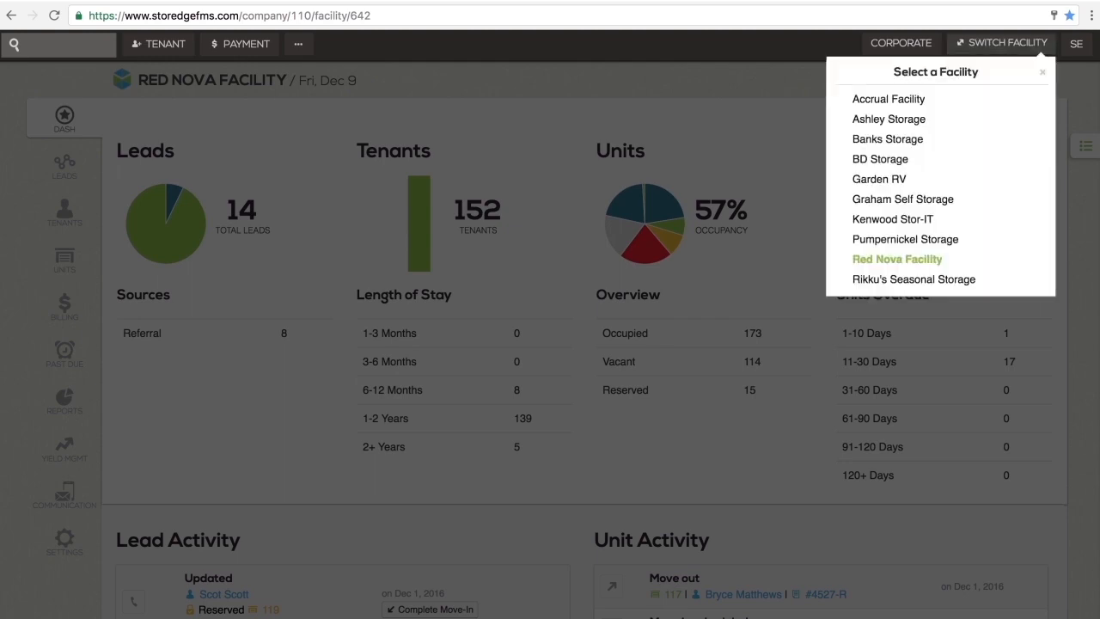
left_click(1042, 71)
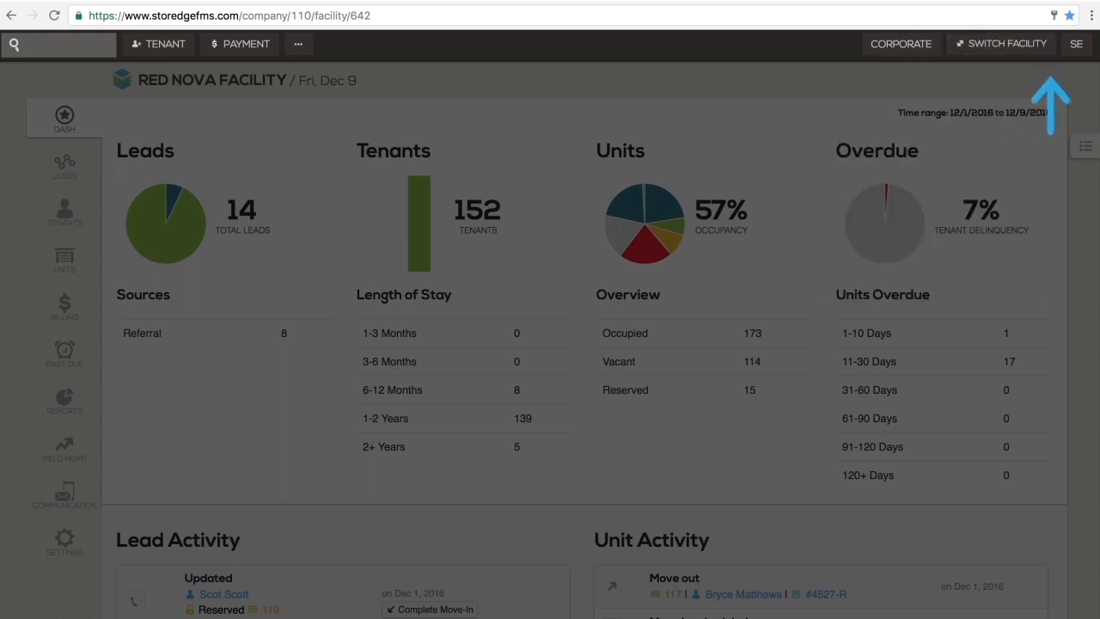
left_click(1076, 44)
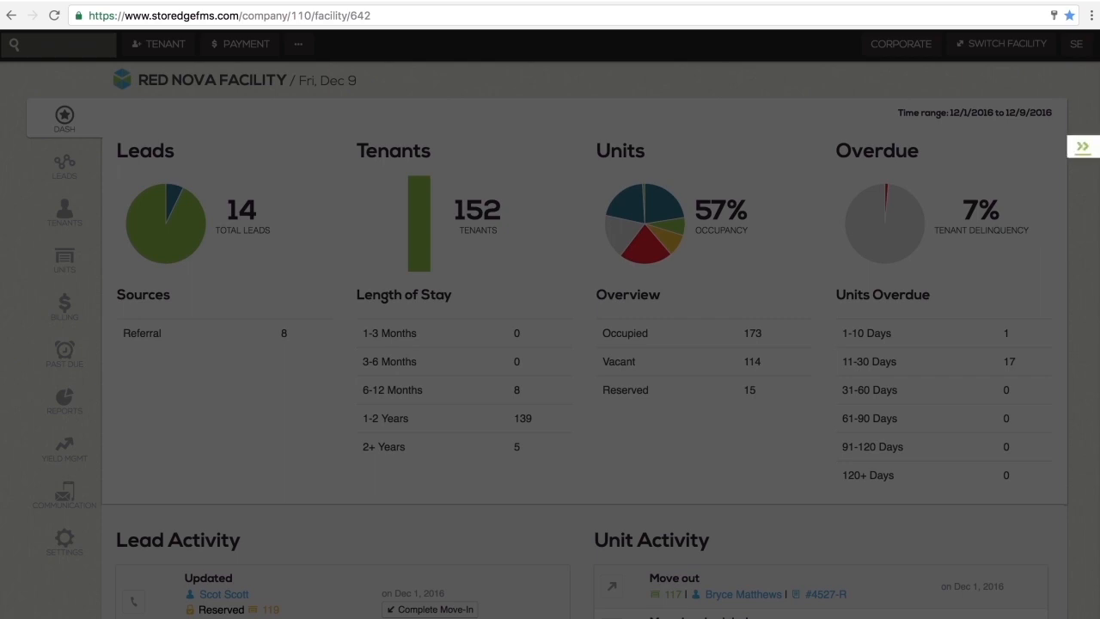
Slide out the Task List panel showing Billing, Delinquency and Occupancy counts
left_click(1082, 146)
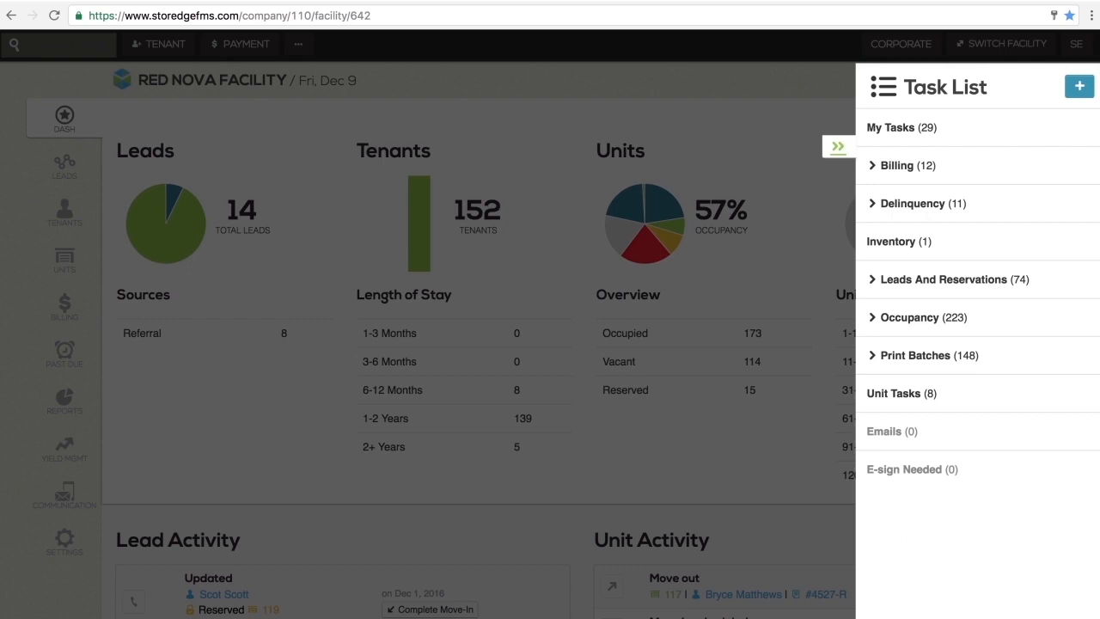
left_click(838, 146)
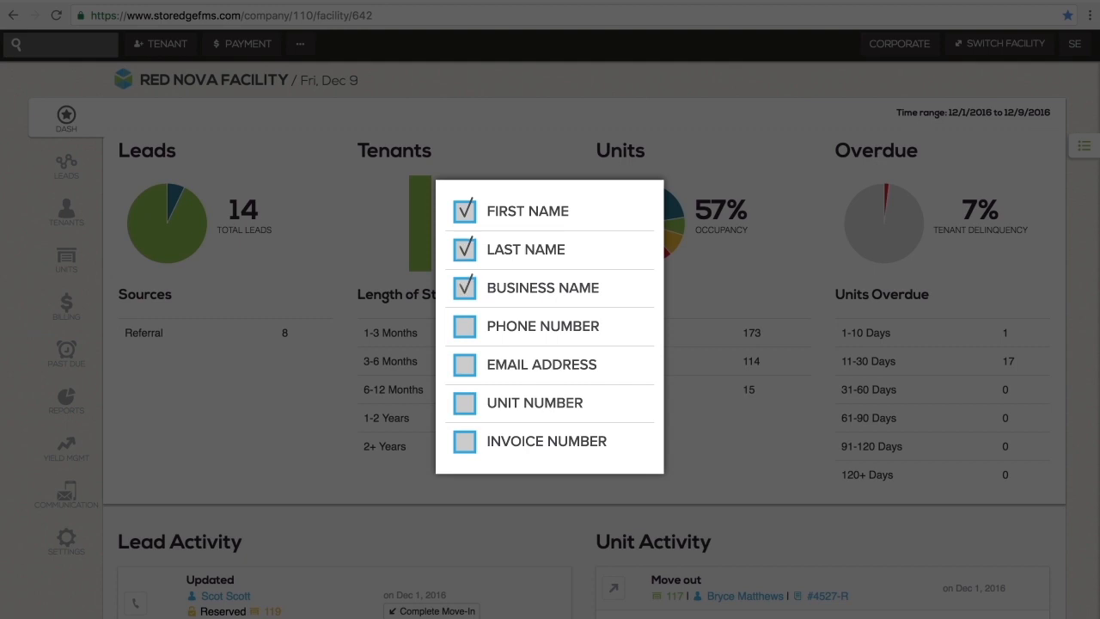
left_click(464, 402)
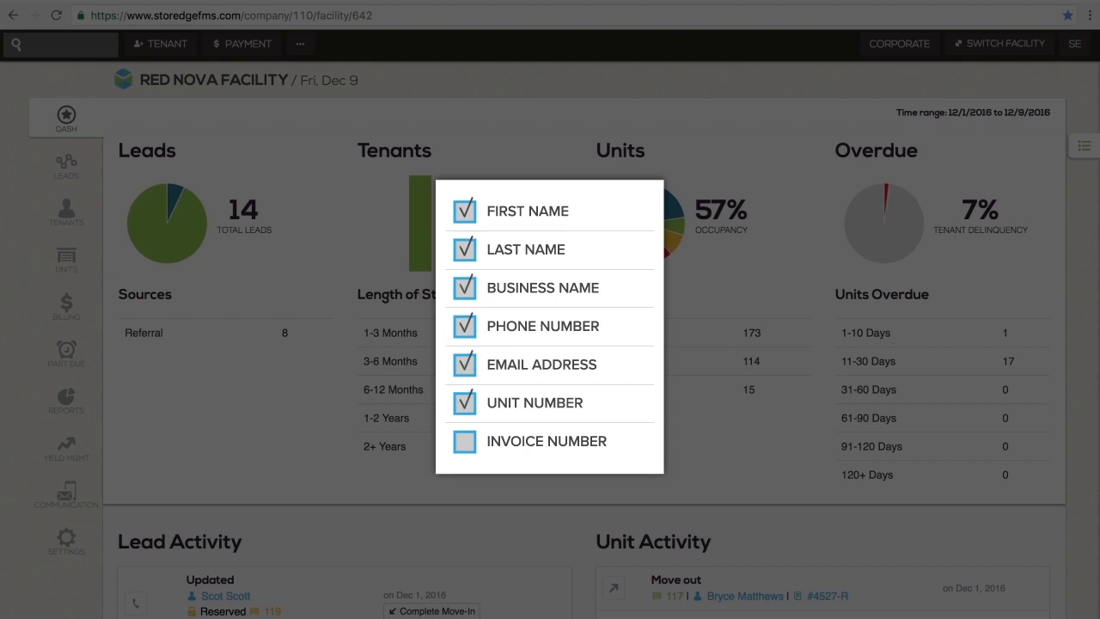
left_click(464, 441)
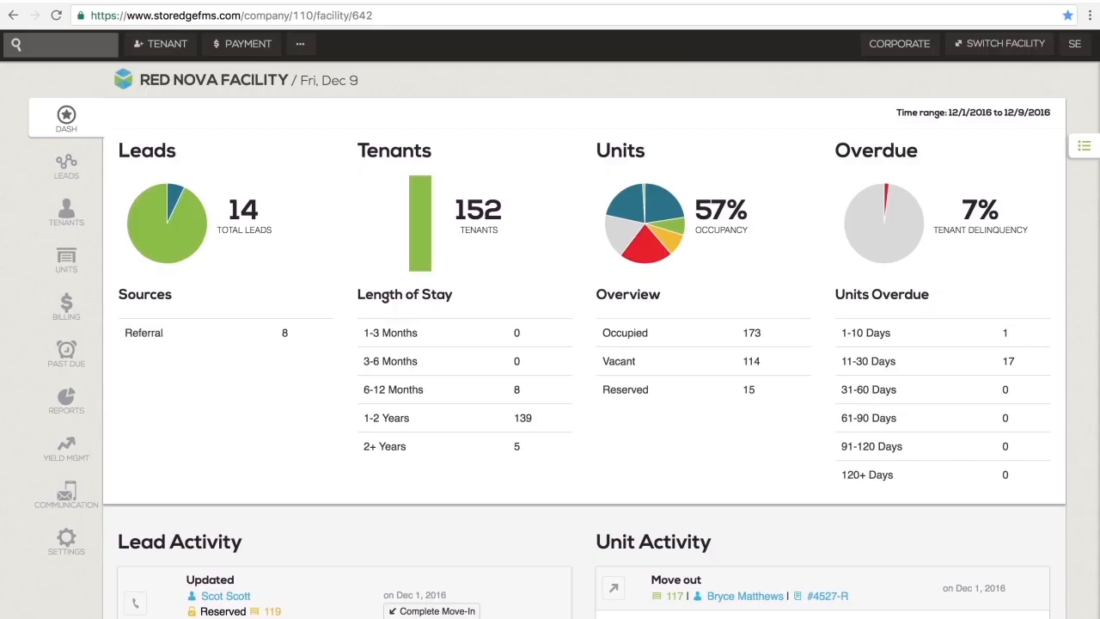
type("br")
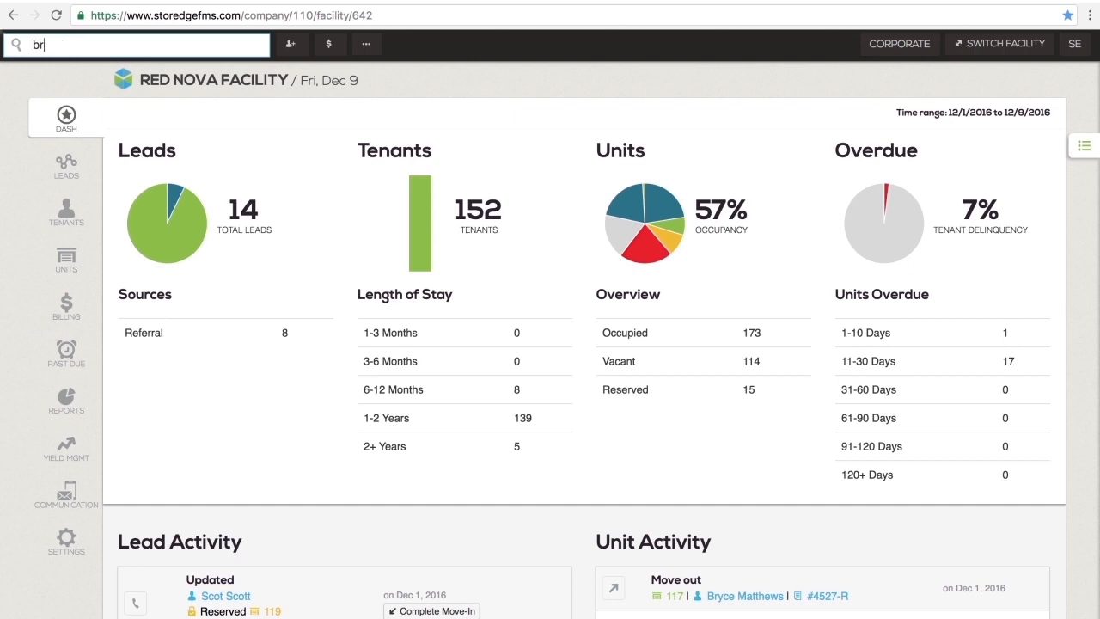
type("br")
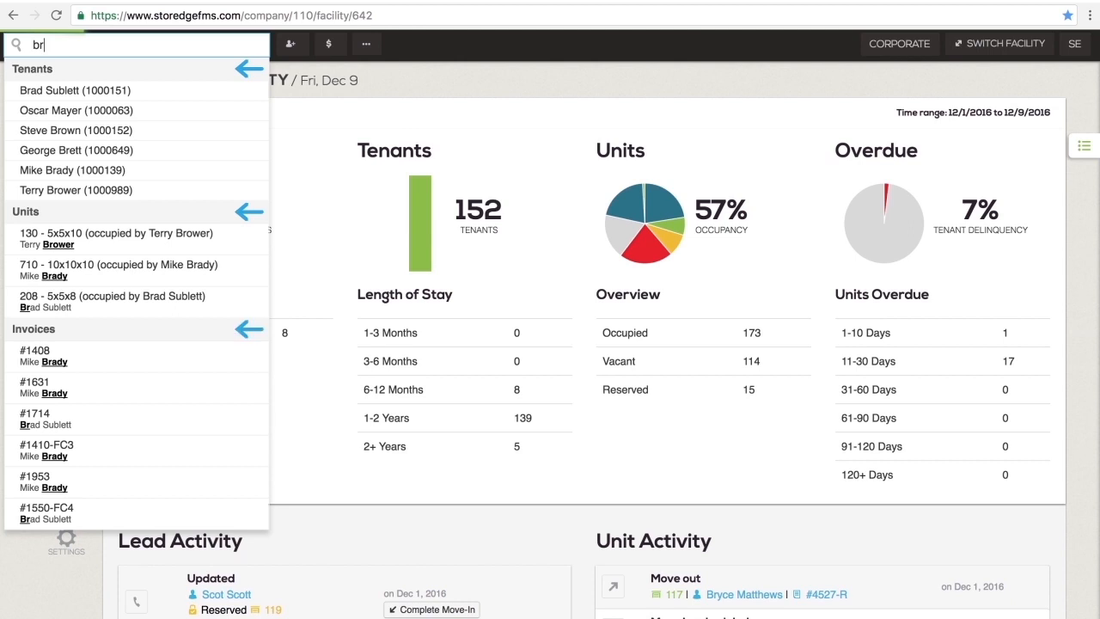
type("Bryce Mulvaney (1000830)")
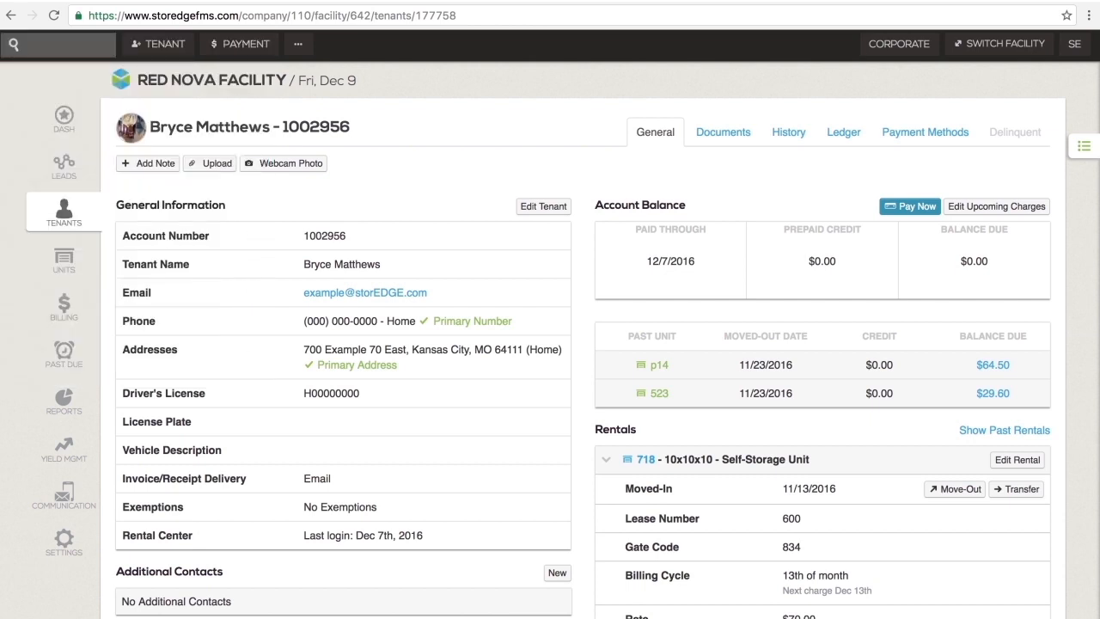
type("204")
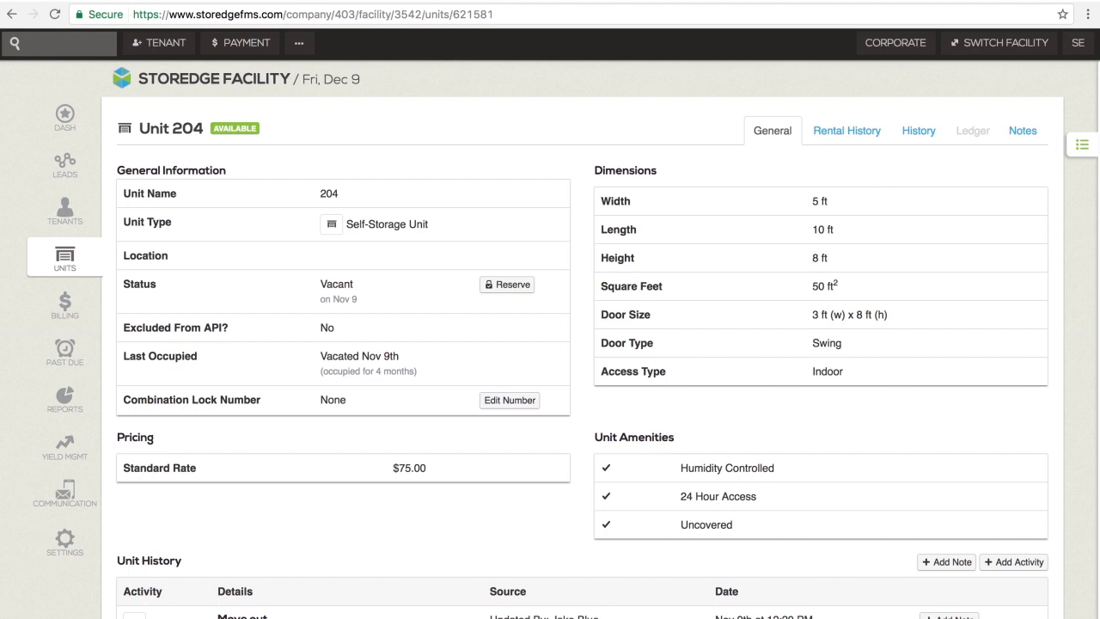
type("#4513")
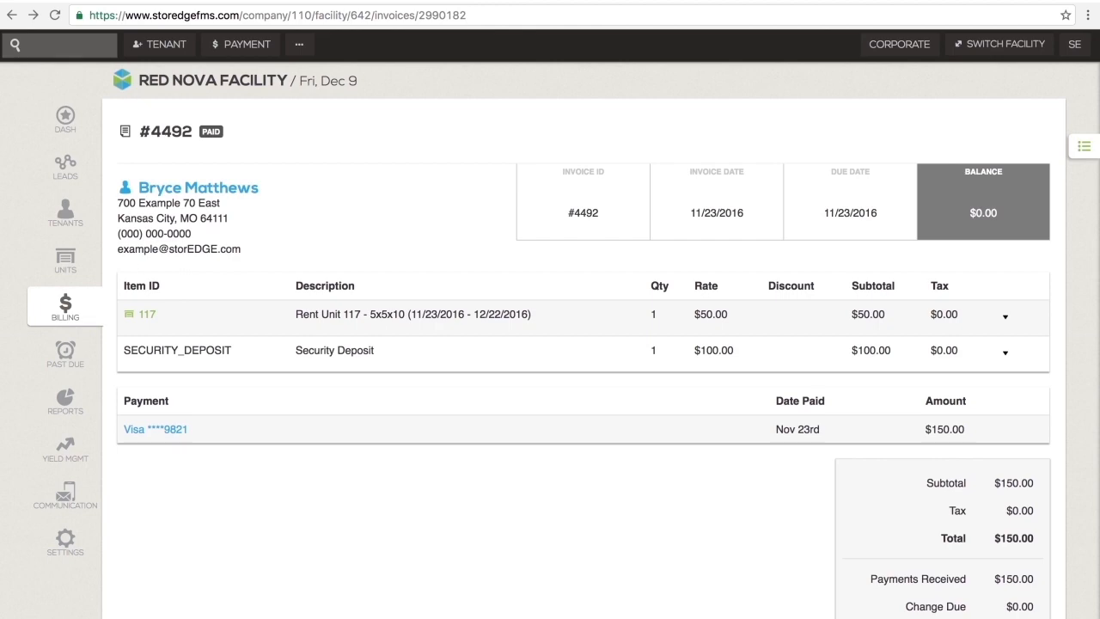
left_click(199, 188)
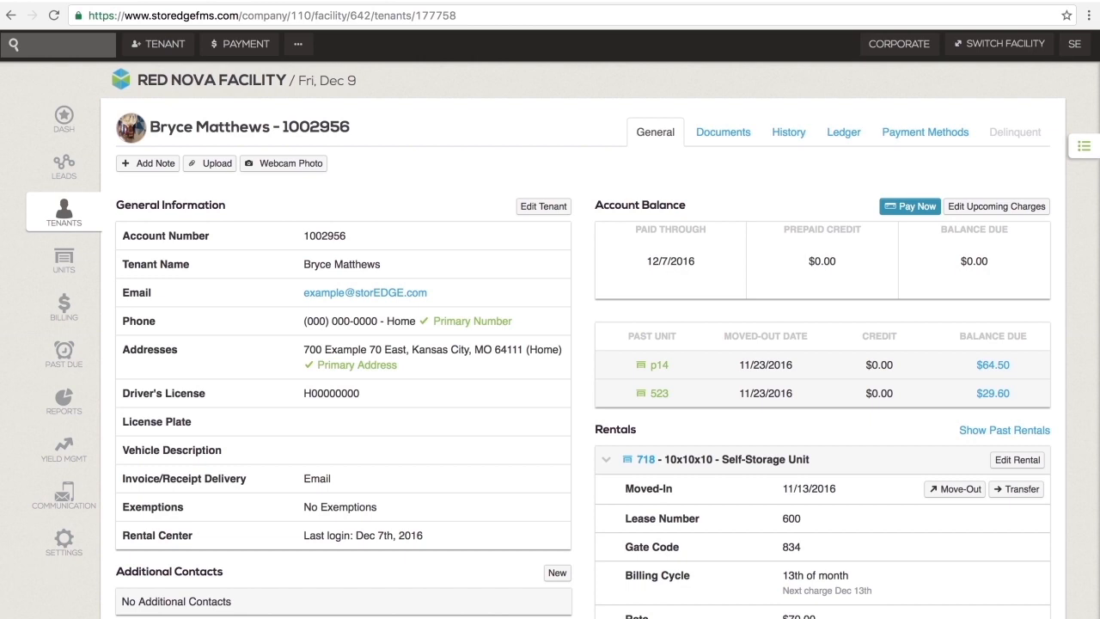
Search 4492 and open paid invoice #4492 with its $150.00 total
type("4492")
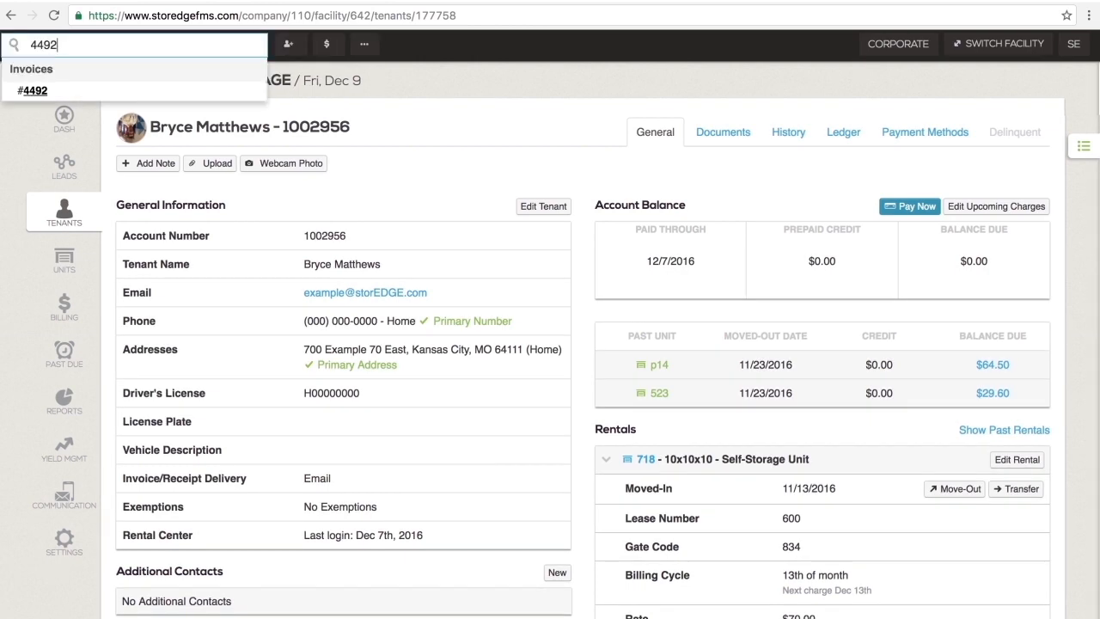
left_click(33, 90)
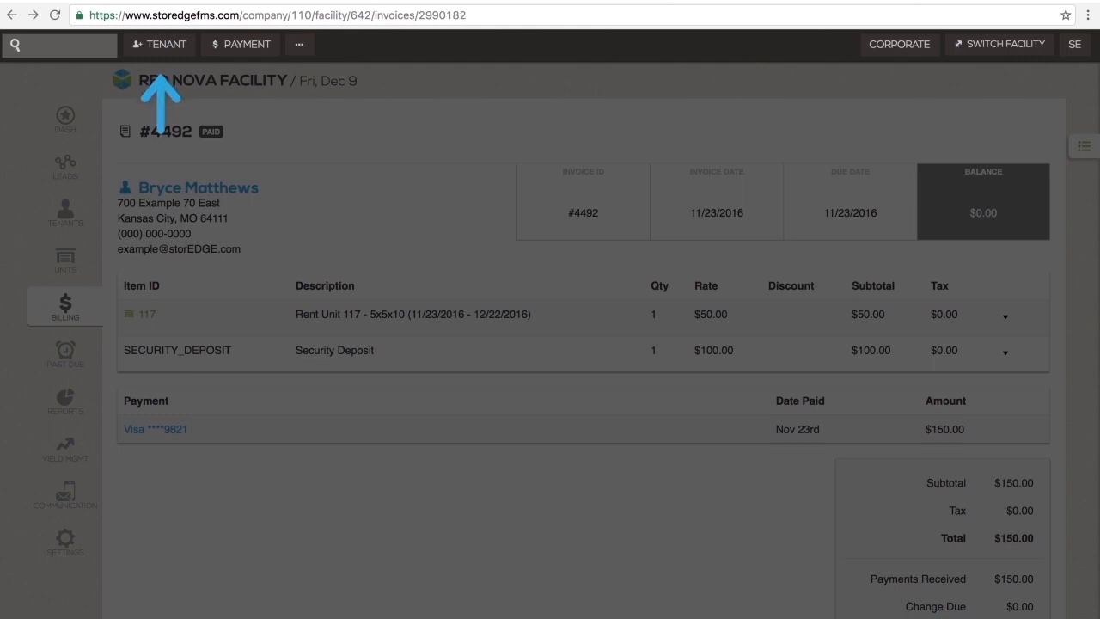
Preview the new Tenant panel and the take Payment panel, closing each
left_click(158, 44)
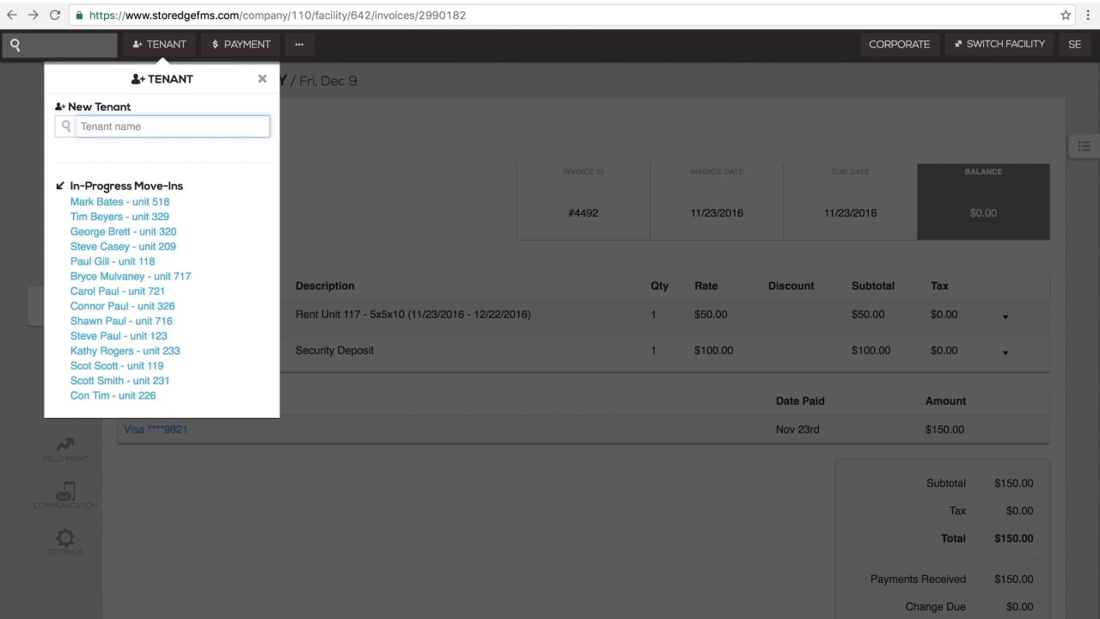
left_click(262, 78)
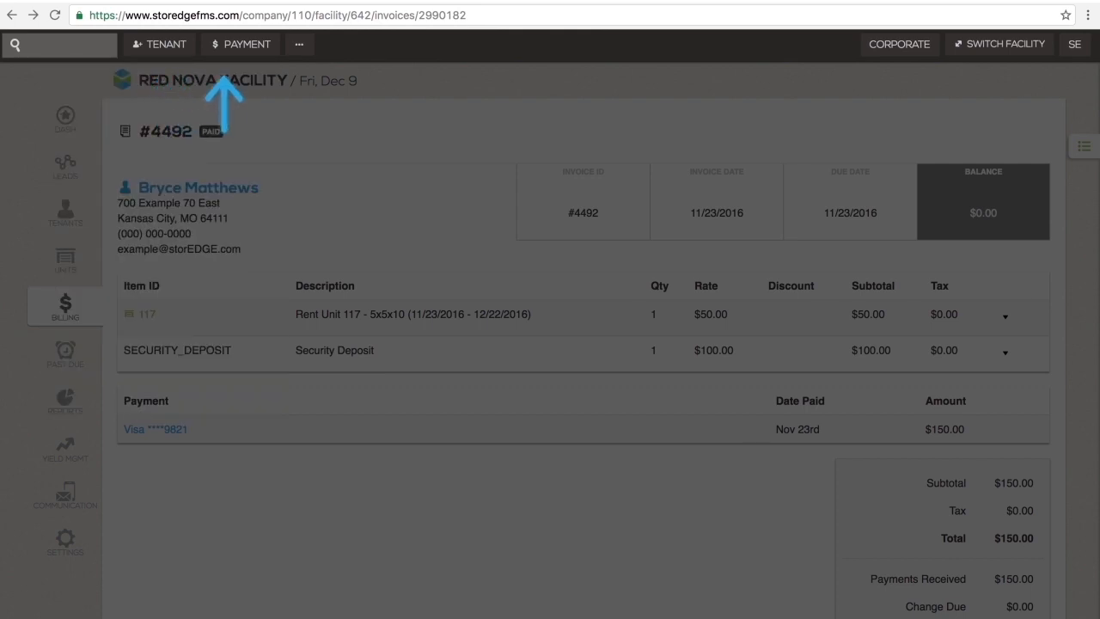
left_click(241, 44)
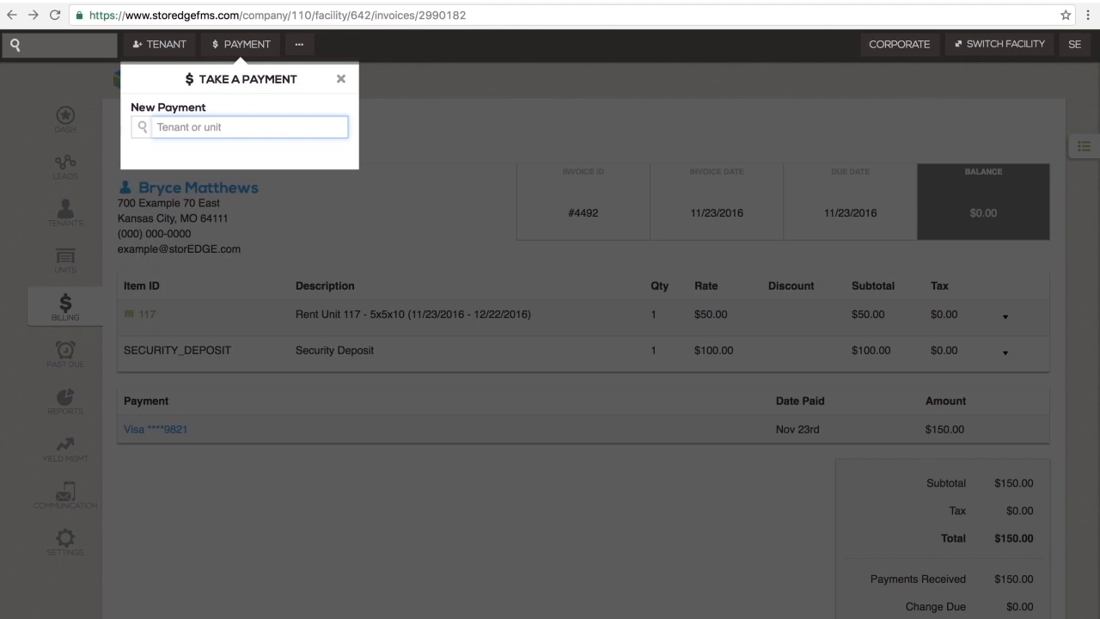
left_click(341, 78)
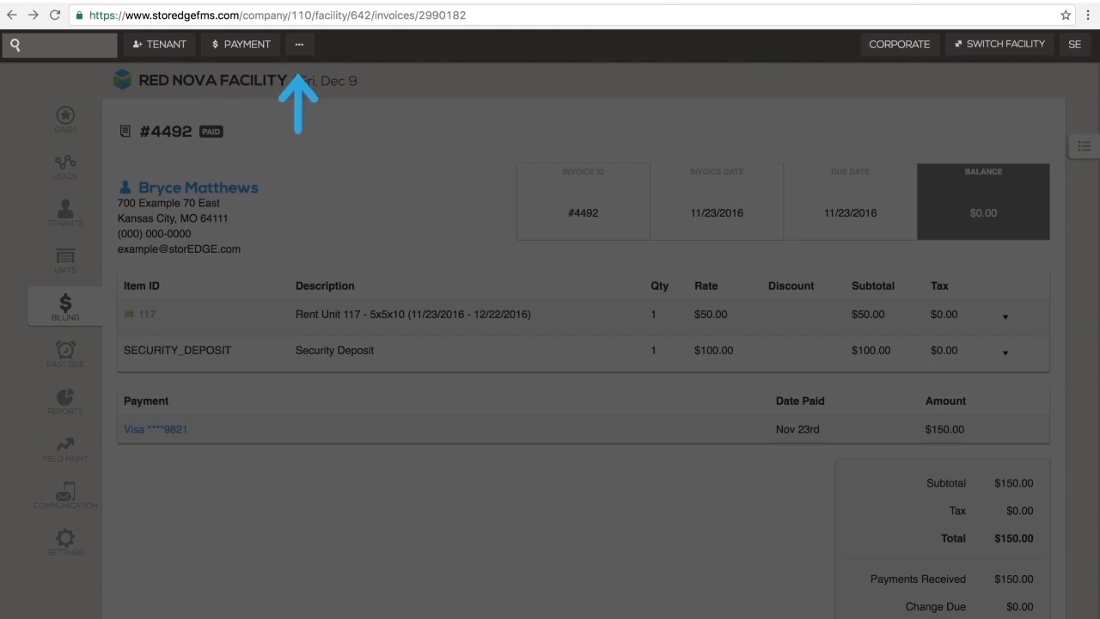
Reveal the extra quick actions: Retail, Move-Out, Transfer and Close Day
left_click(299, 43)
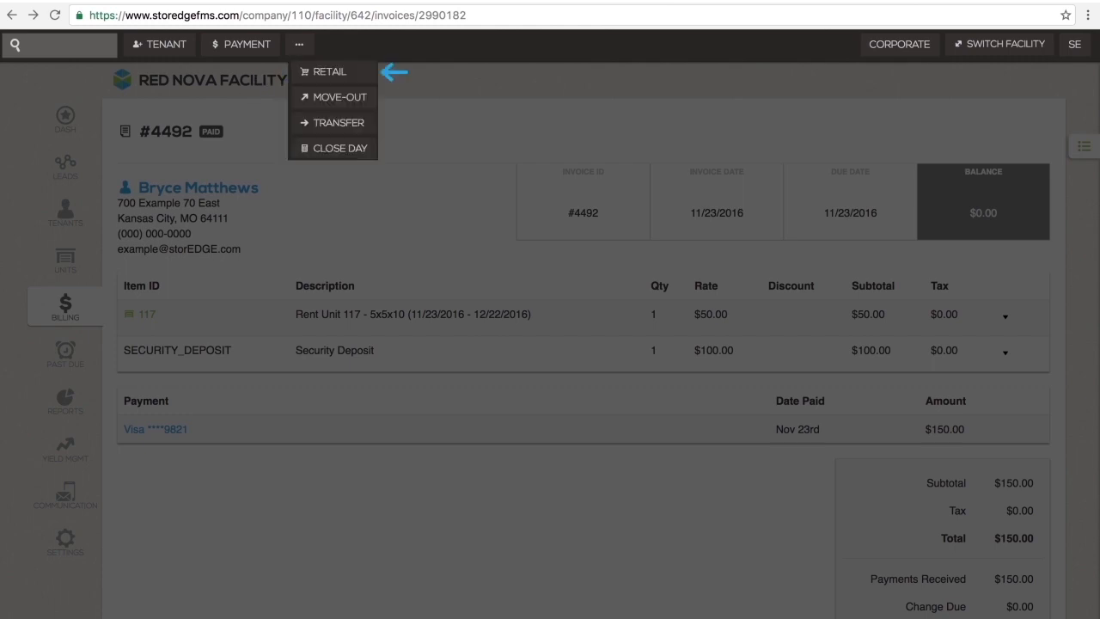